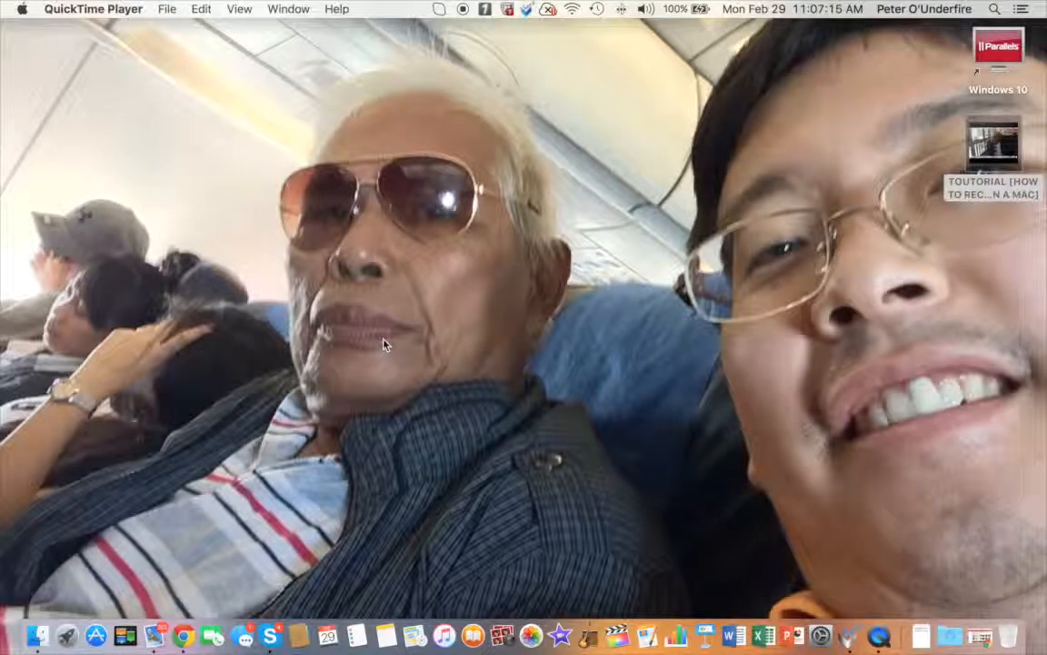
mouse_move(282, 349)
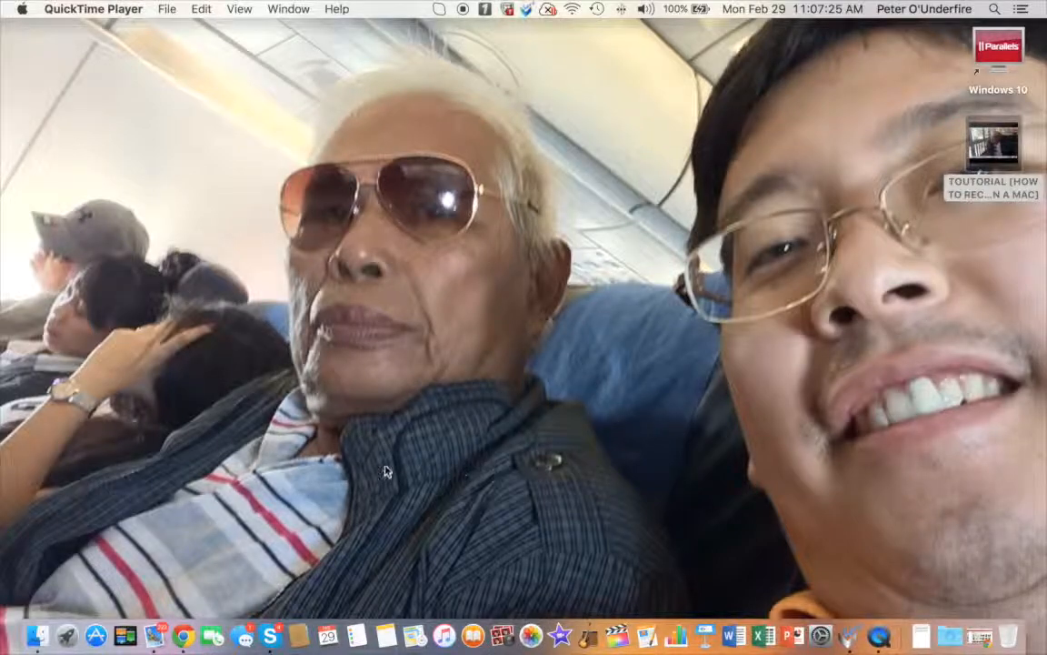
mouse_move(507, 480)
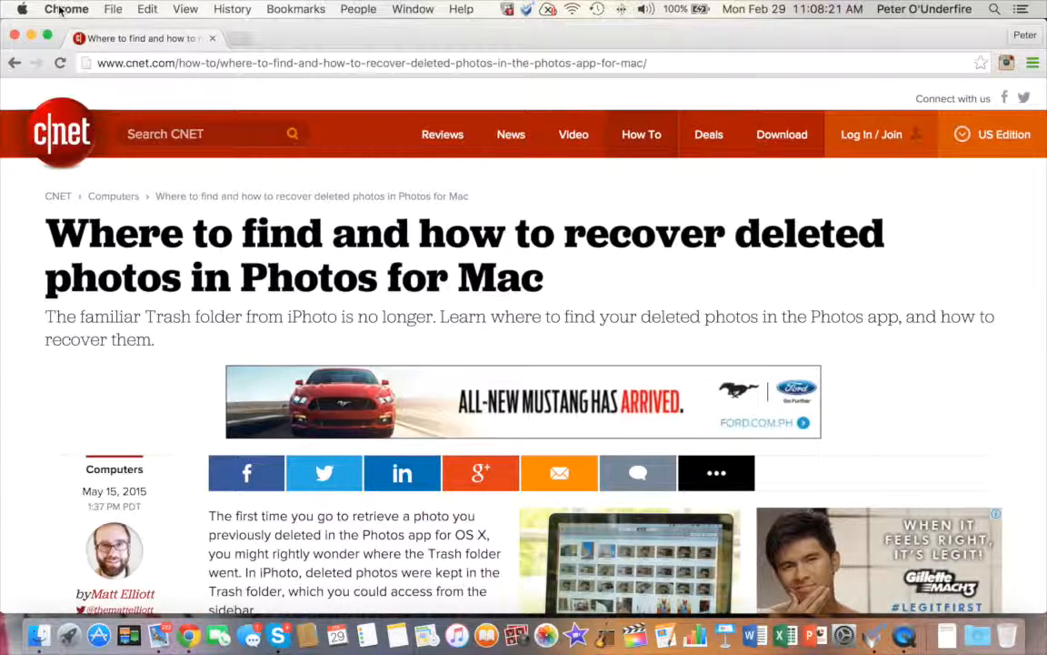
Step: Scroll the CNET article down to the Photos File menu screenshot showing Show Recently Deleted
scroll(down, 3)
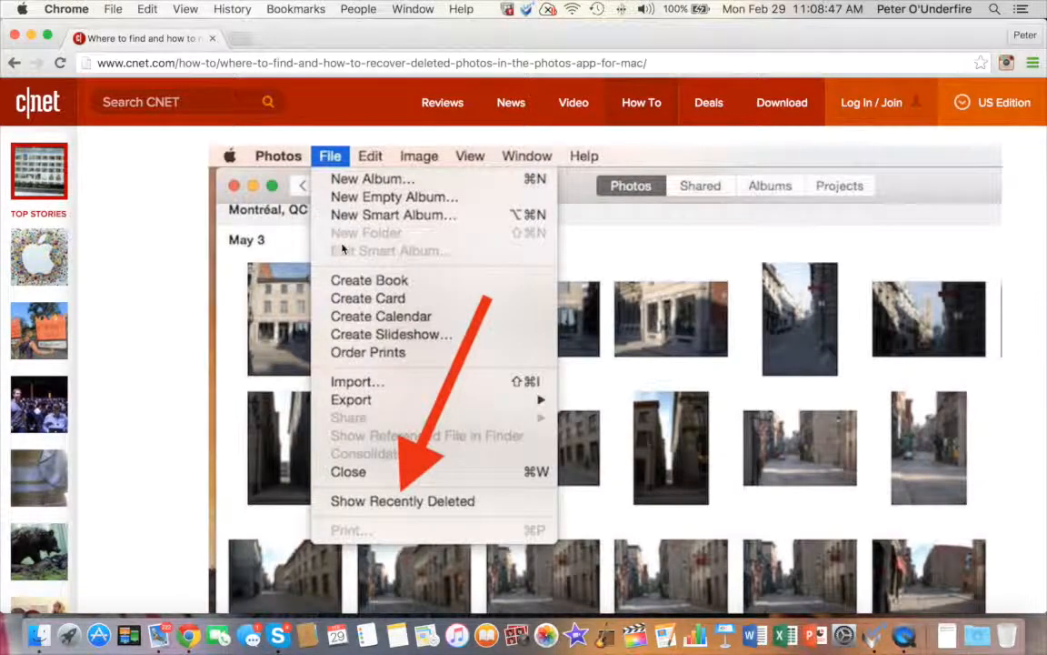
mouse_move(373, 293)
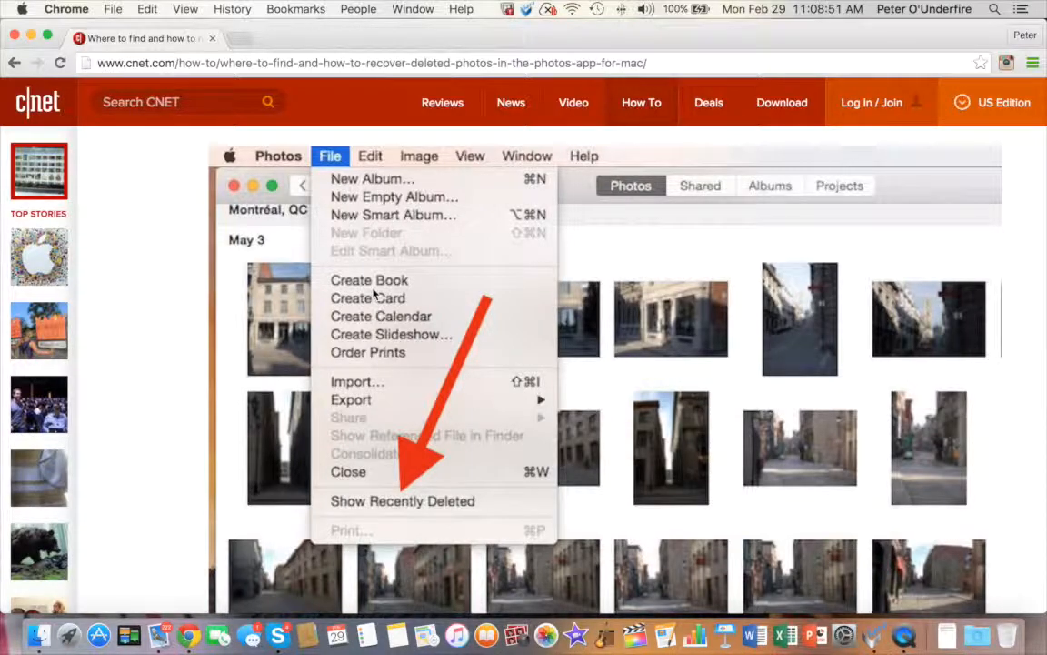
mouse_move(407, 495)
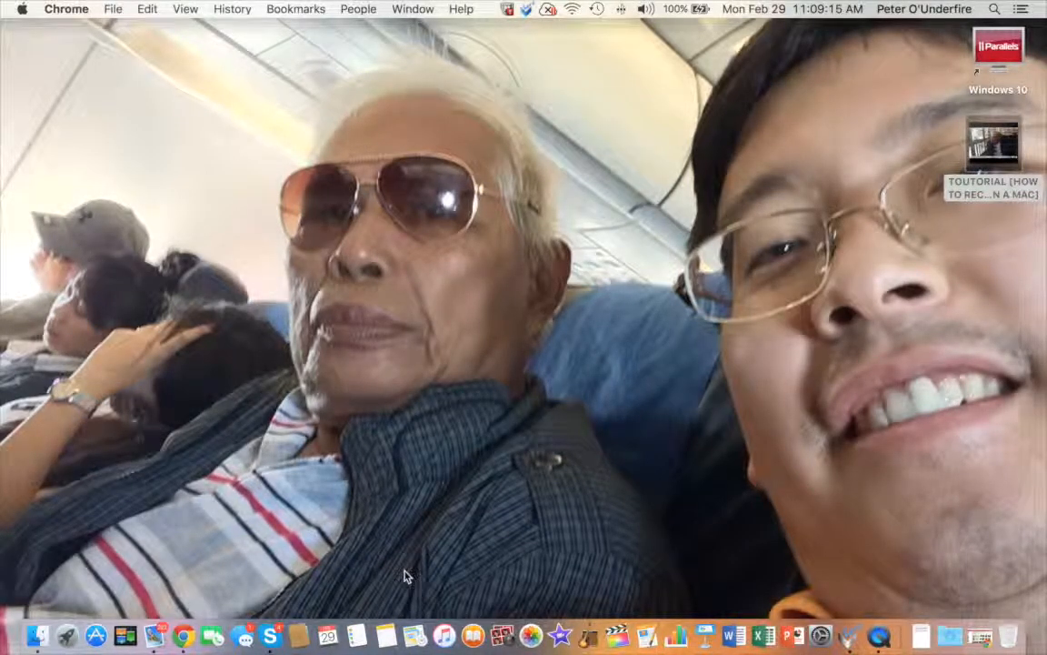
mouse_move(500, 632)
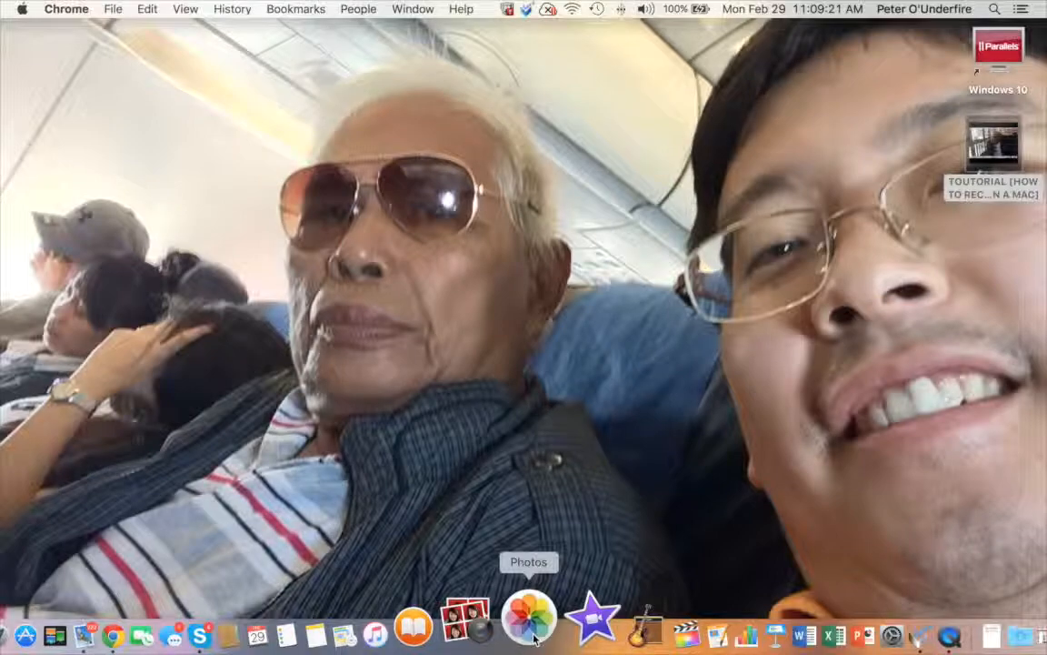
Step: Launch the Photos app from the Dock, bringing up the photo library grid
click(527, 622)
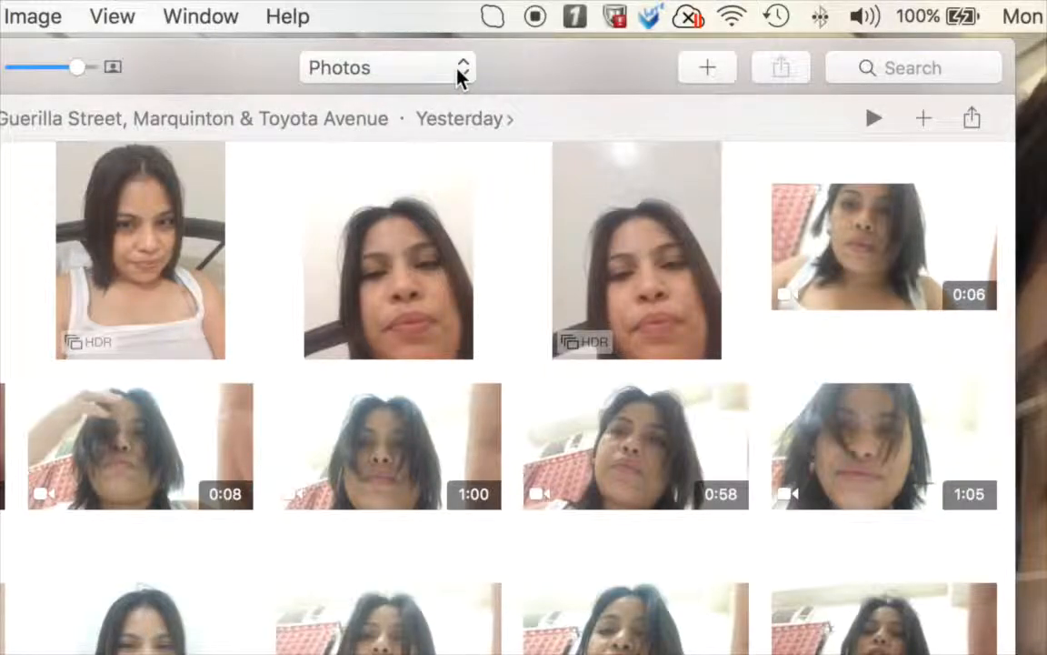
Step: Switch the Photos library to the Albums view, revealing the Recently Deleted album
click(385, 67)
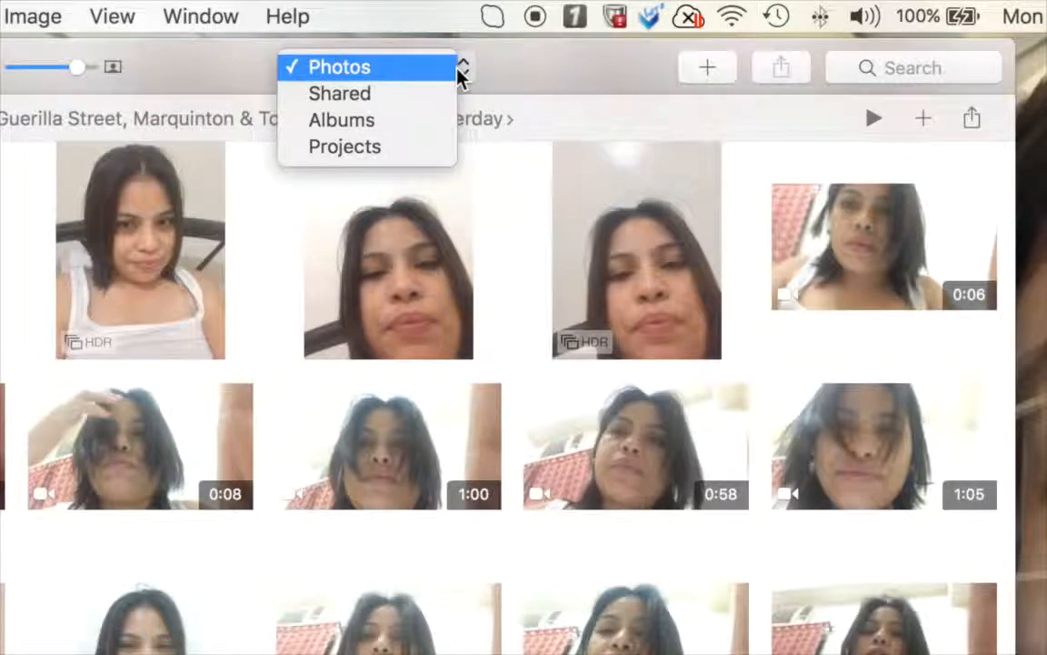
mouse_move(342, 120)
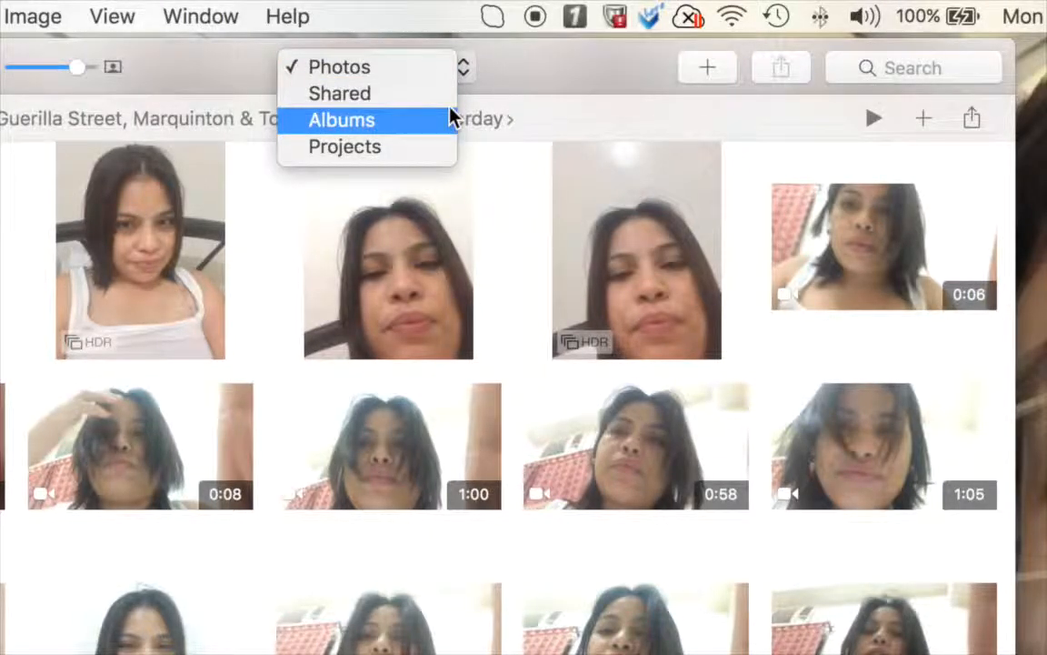
click(342, 120)
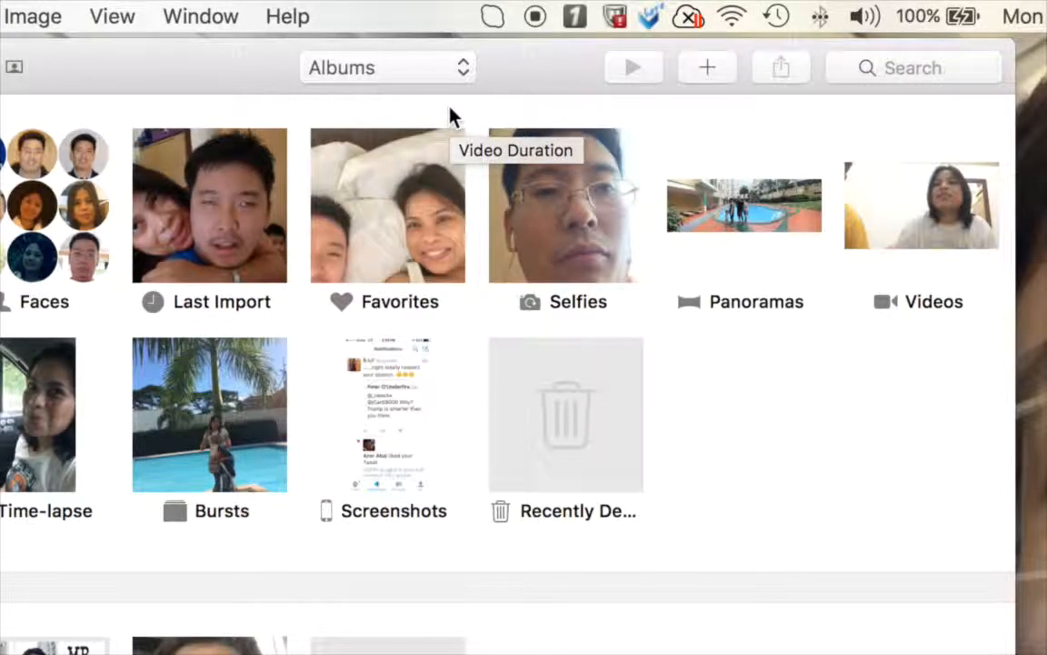
mouse_move(568, 422)
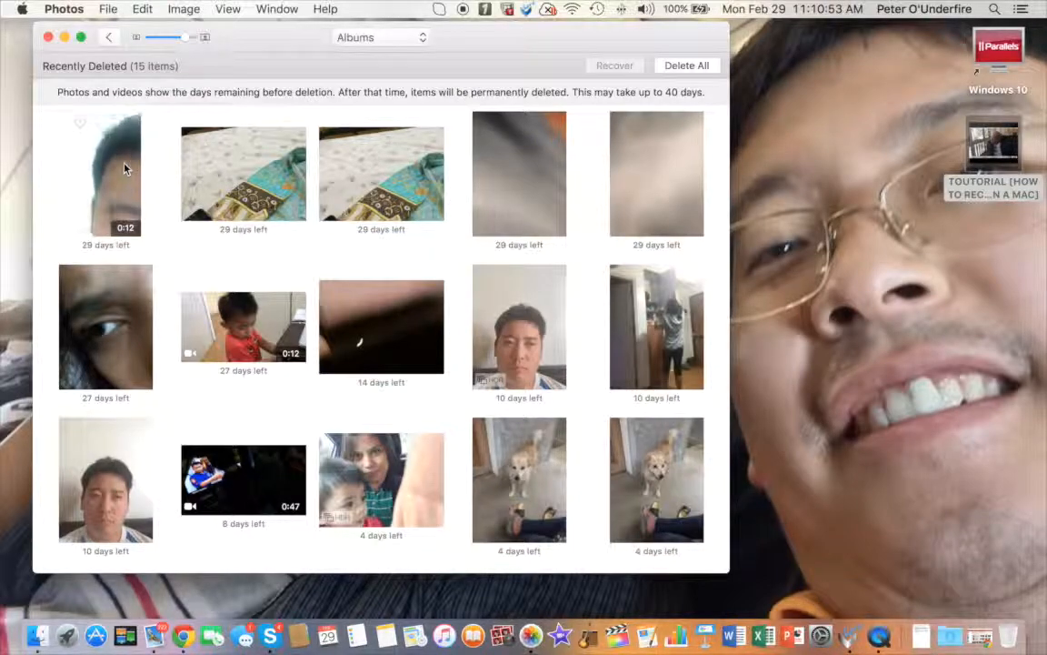
Step: Select the first Recently Deleted item (29 days left) and show its context menu
right_click(105, 173)
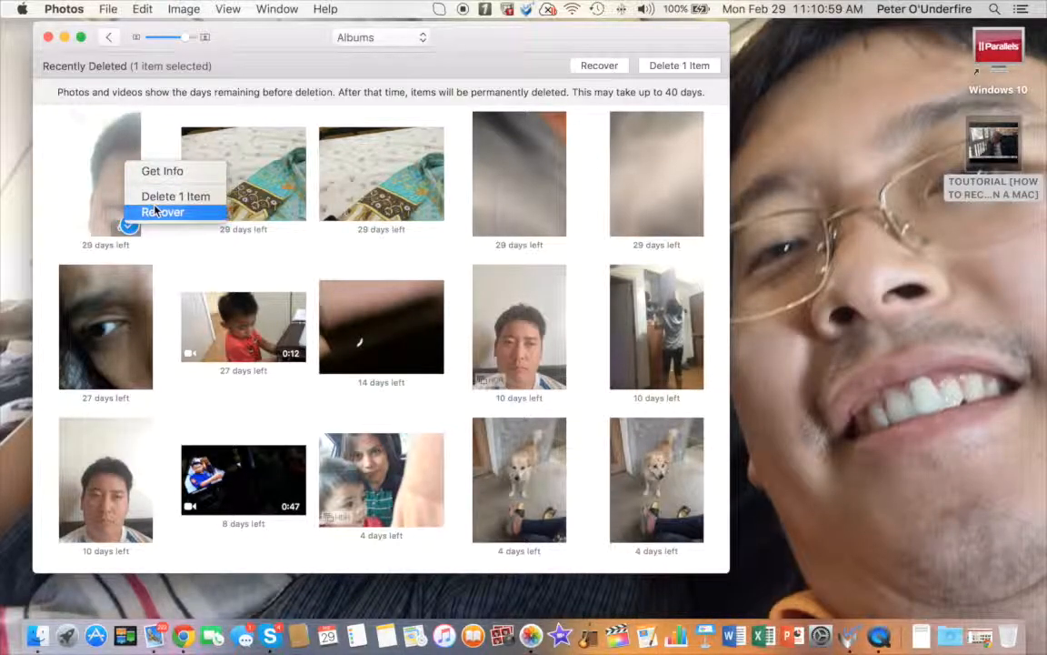
mouse_move(164, 211)
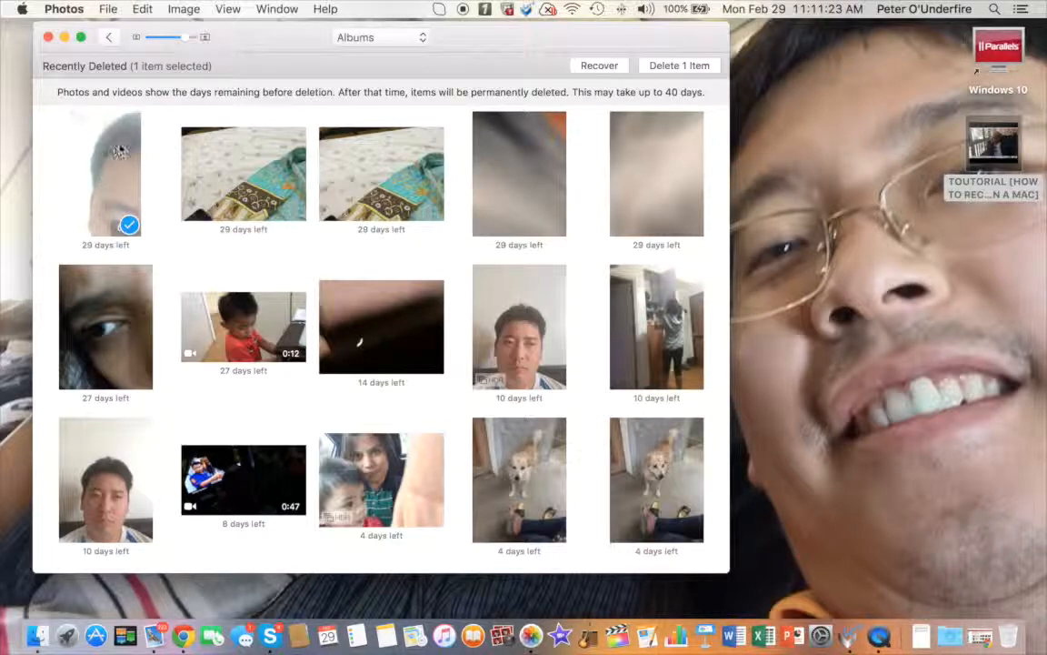
mouse_move(109, 127)
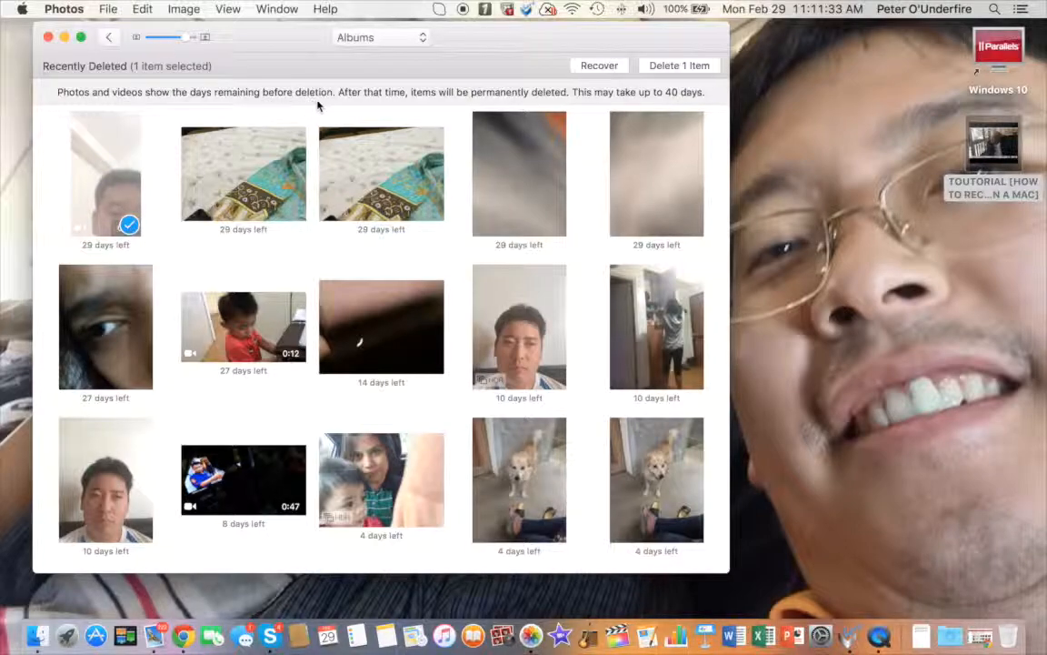
mouse_move(382, 102)
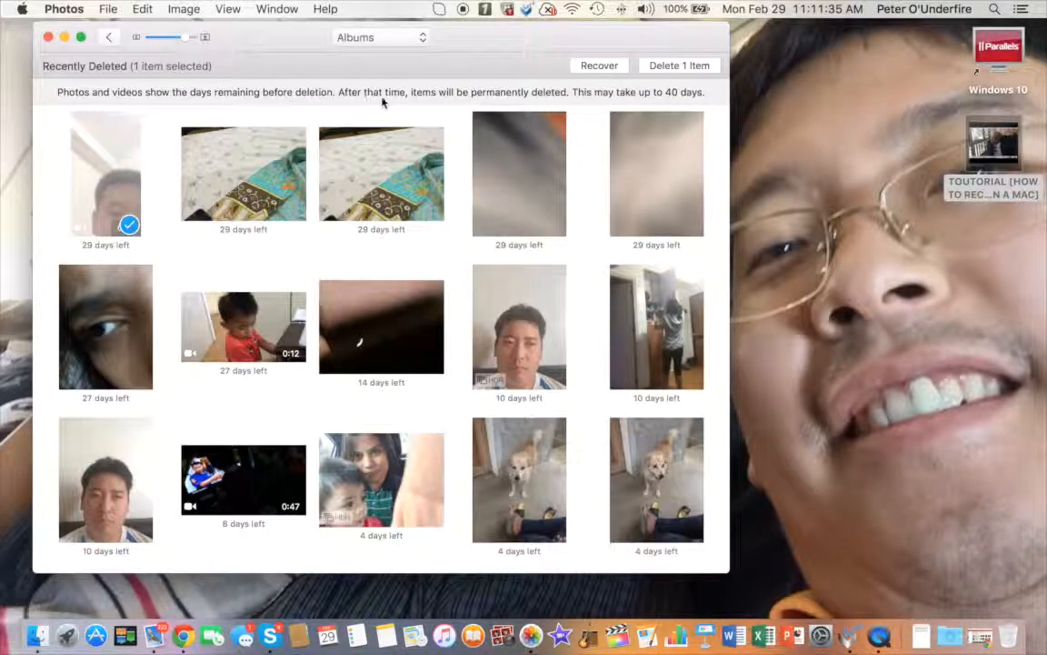
mouse_move(446, 104)
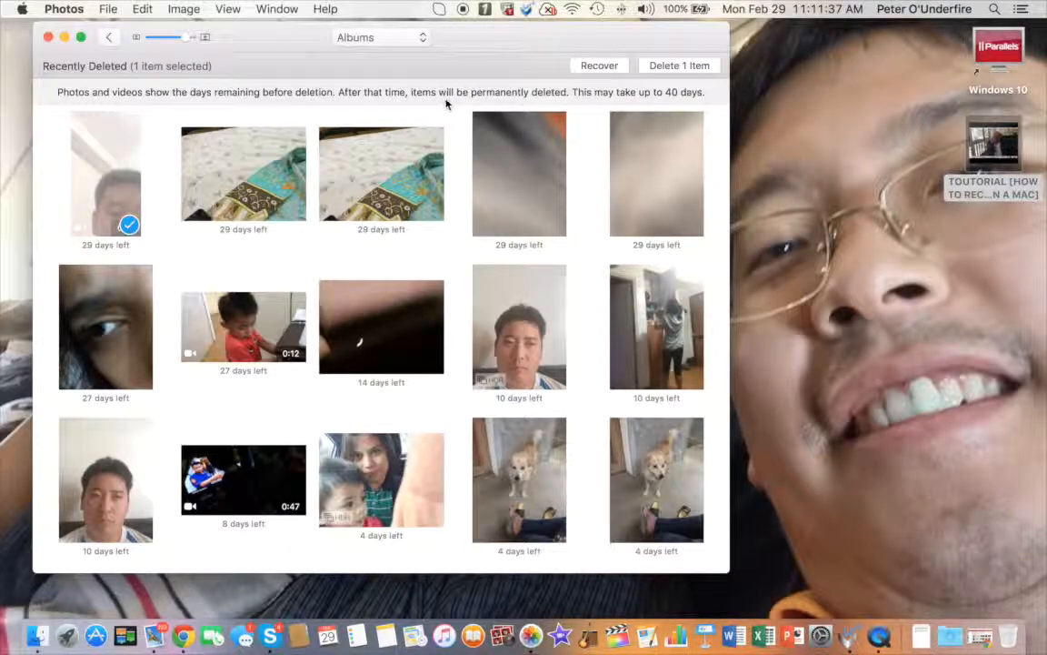
mouse_move(571, 110)
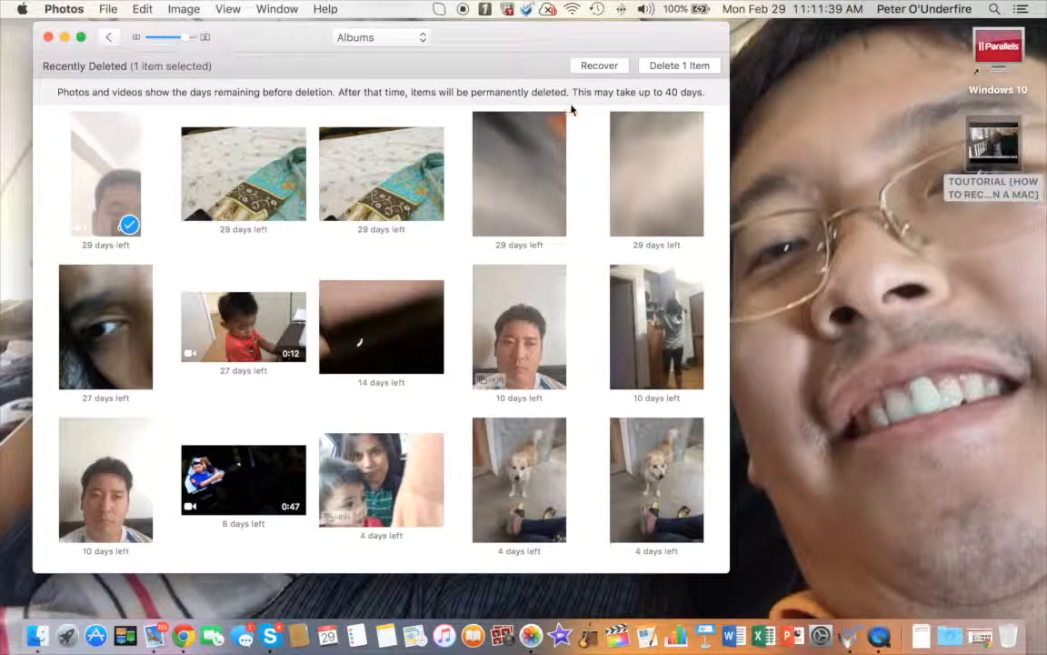
mouse_move(662, 104)
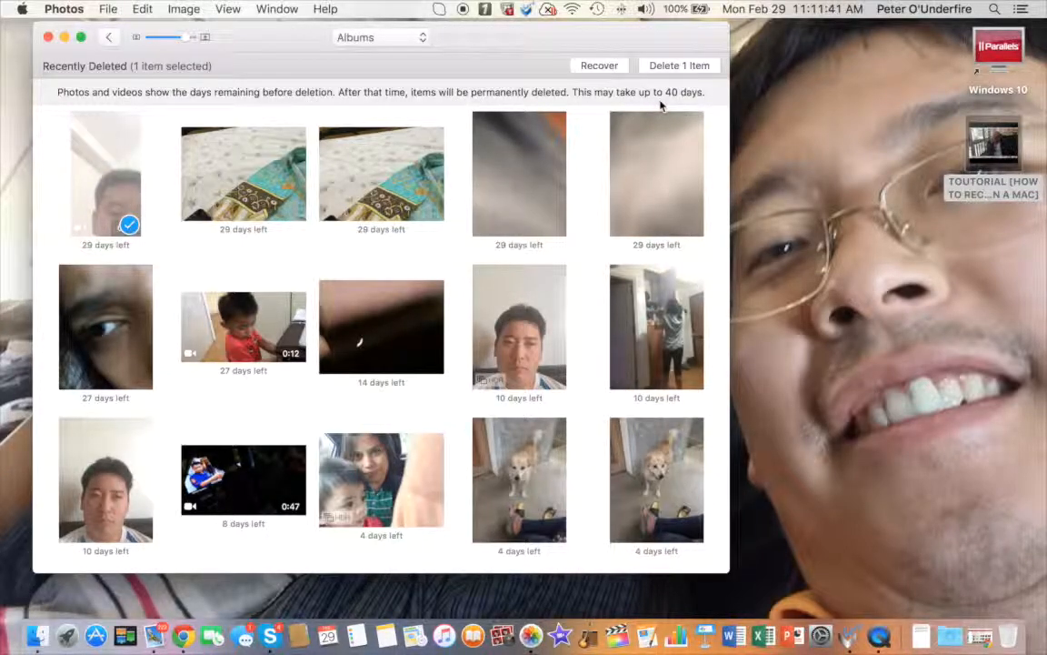
mouse_move(709, 101)
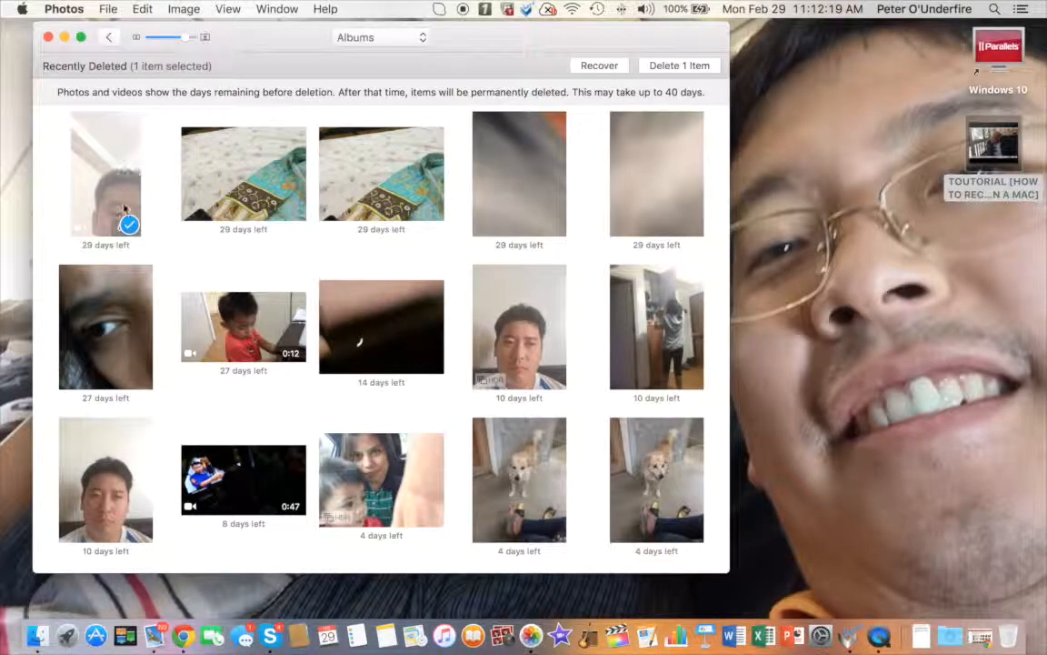
Step: Reopen the context menu of actions for the selected deleted photo
right_click(106, 173)
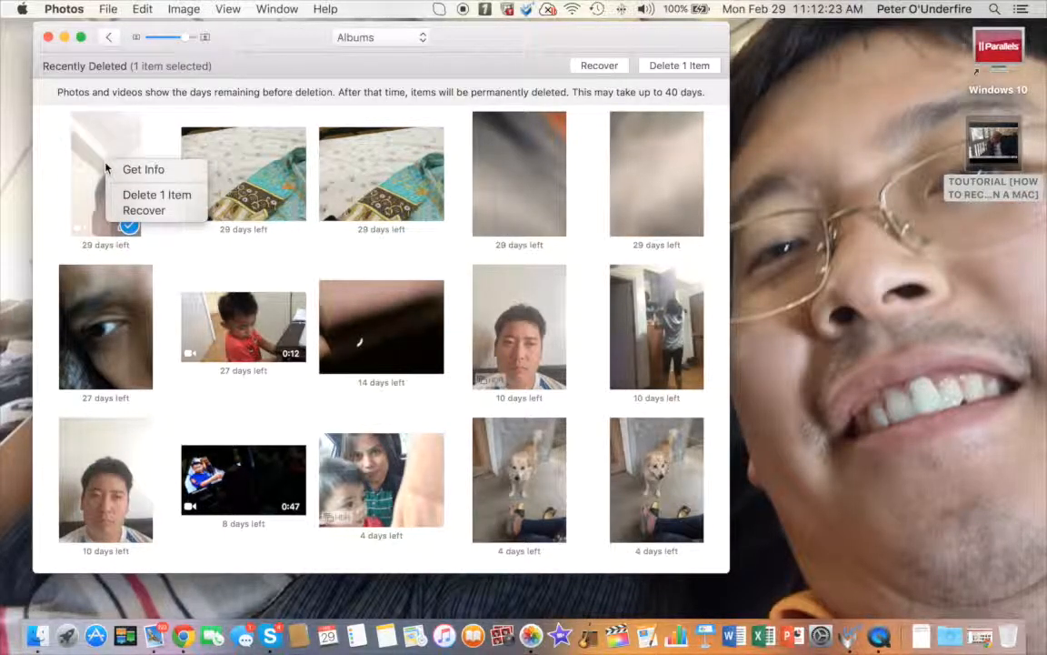
mouse_move(156, 195)
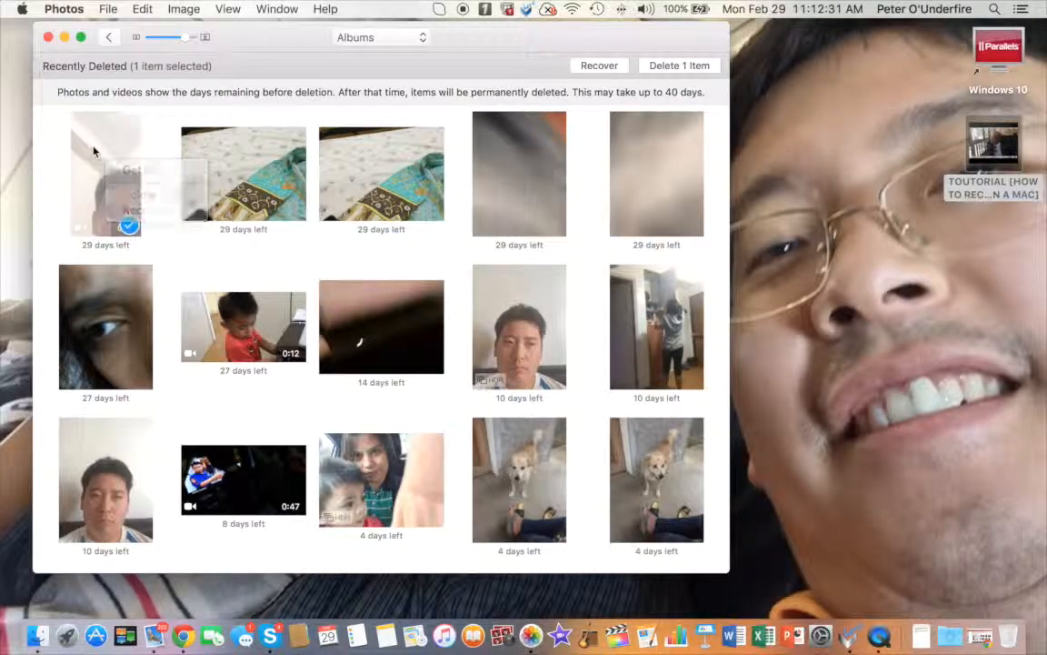
right_click(105, 172)
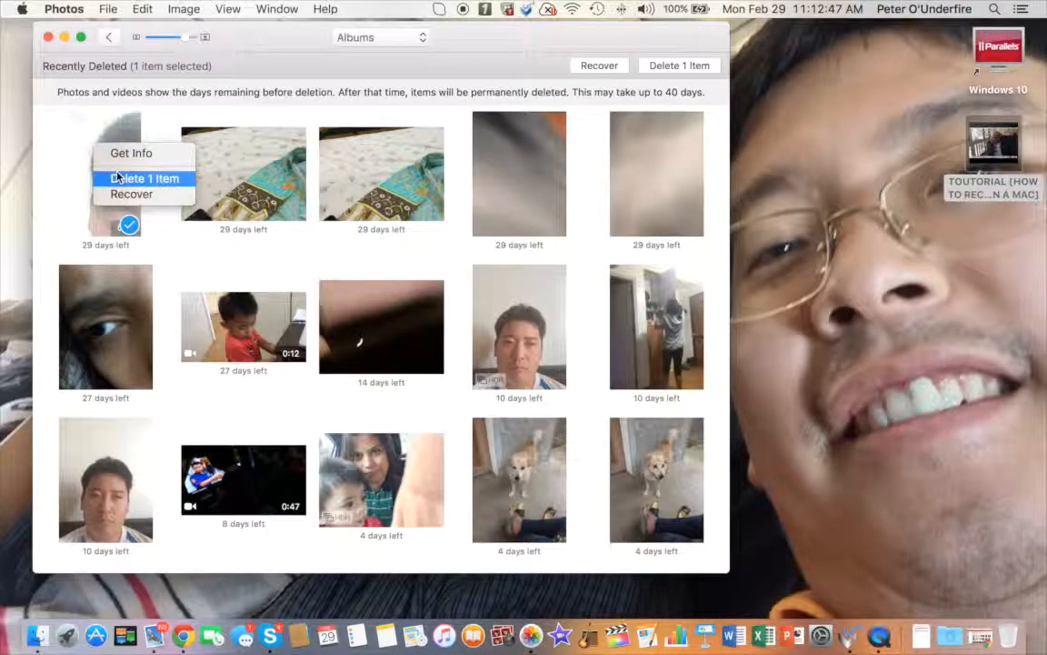
Step: Permanently delete the selected photo via Delete 1 Item and confirm with OK, leaving 14 items
click(144, 178)
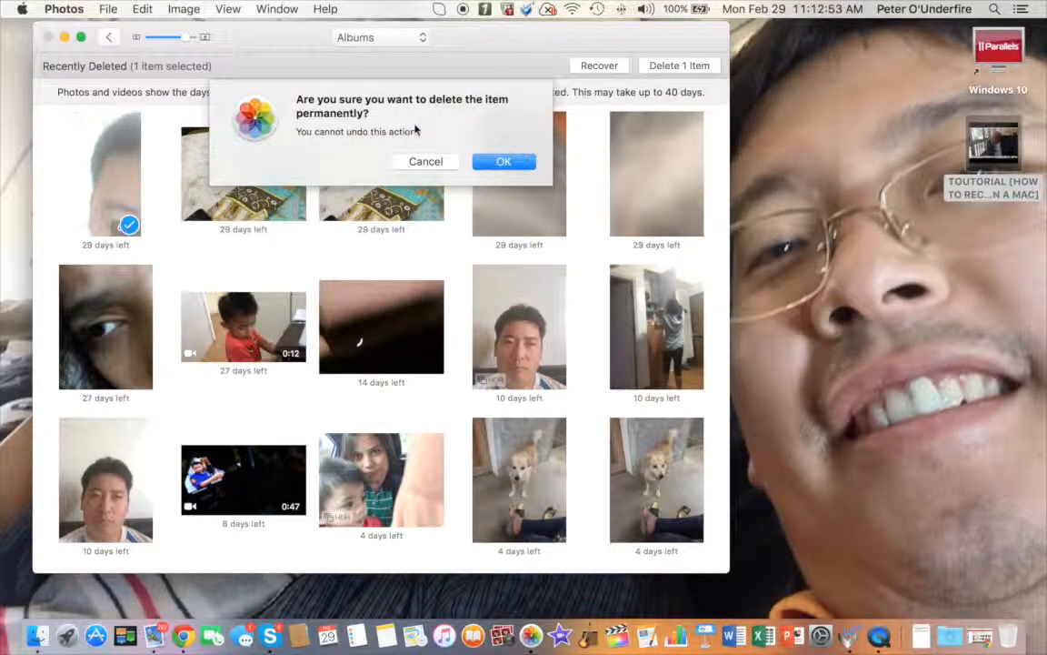
mouse_move(331, 149)
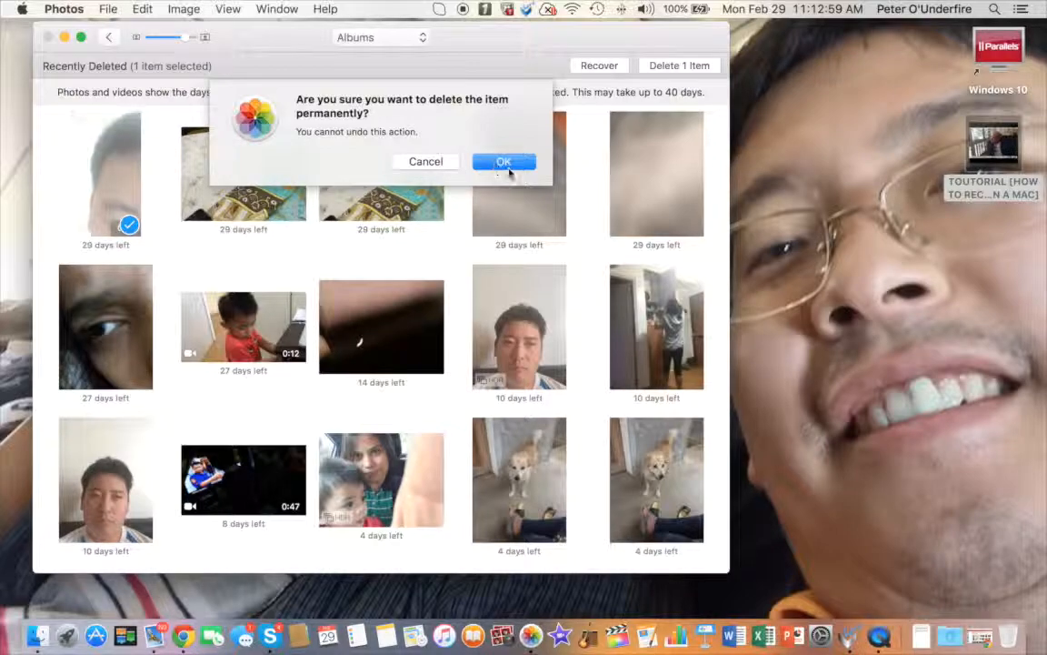
click(504, 160)
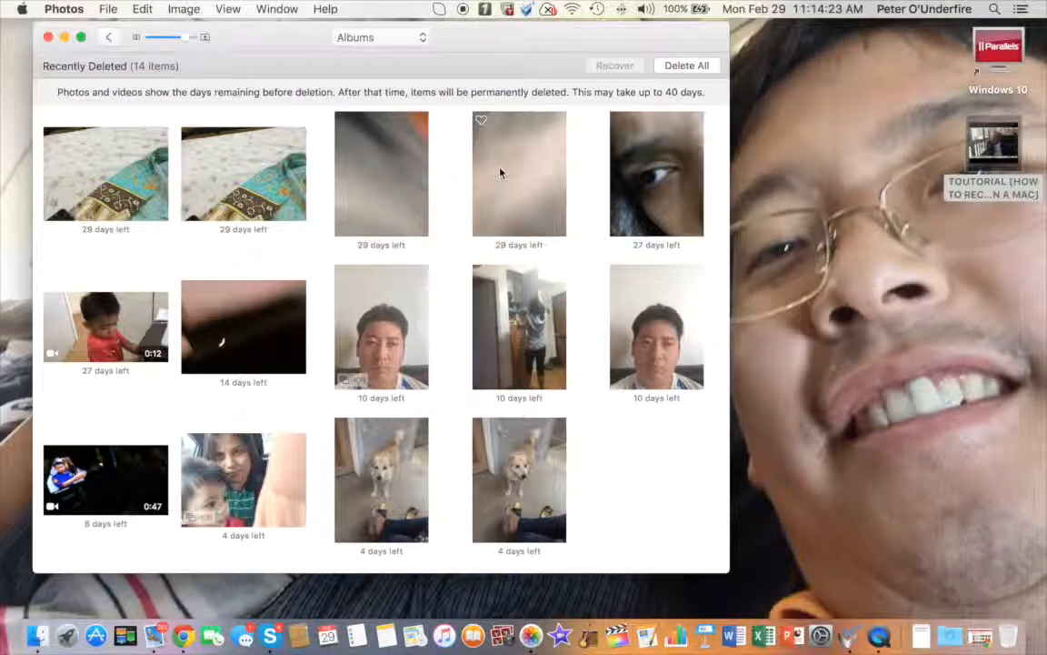
mouse_move(382, 178)
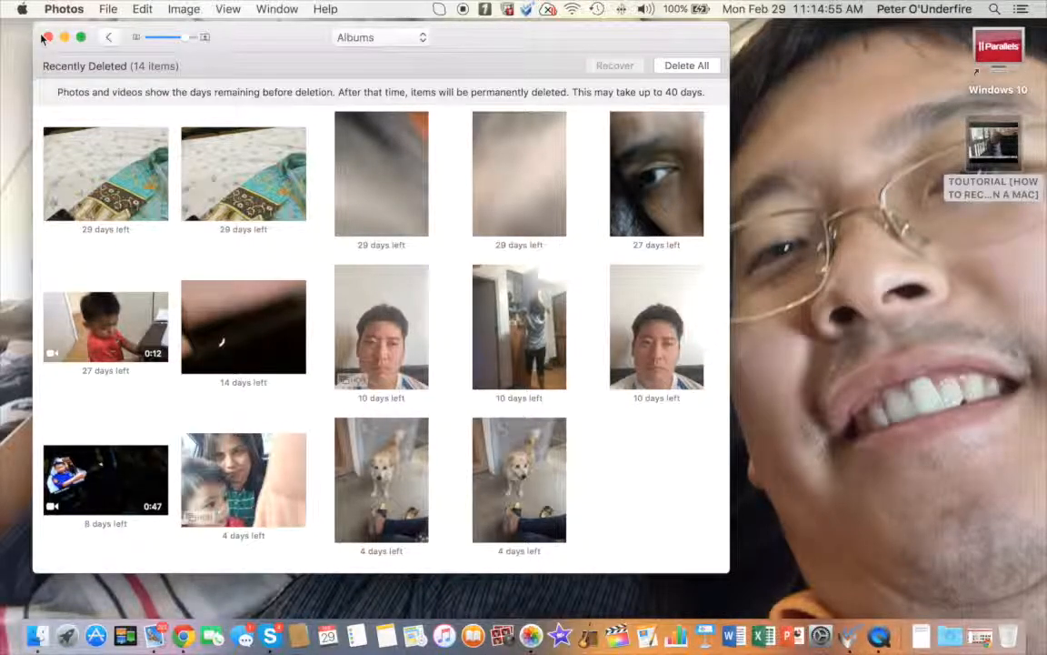
Step: Close the Photos window after confirming Recently Deleted holds 14 items
click(48, 37)
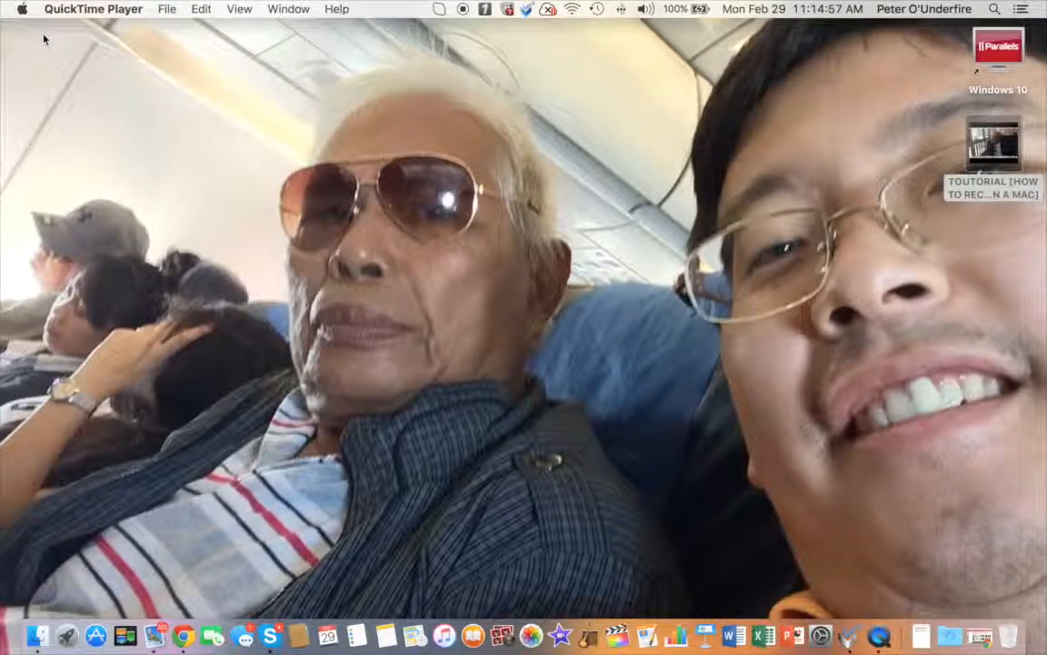